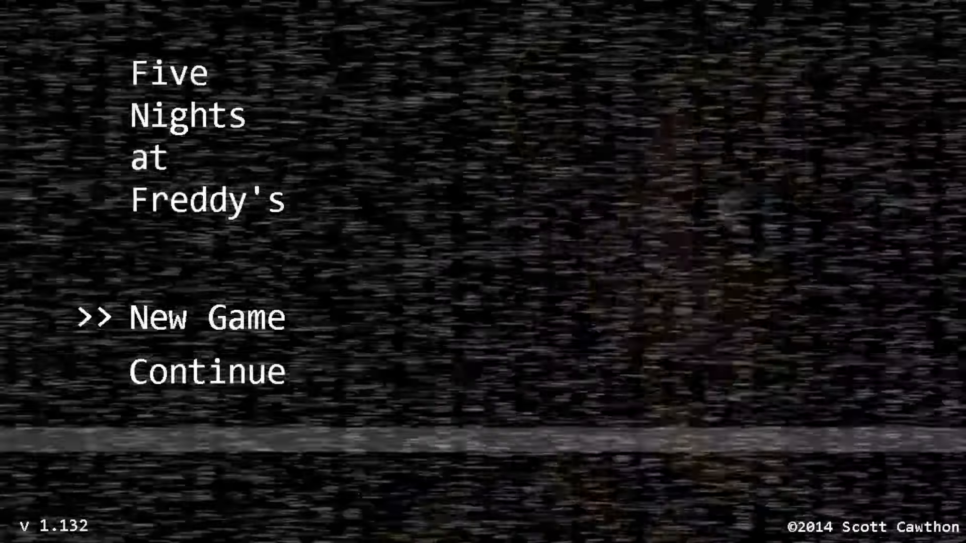
# Continue the saved game and survive Night 5 to earn the first star.
pyautogui.click(204, 318)
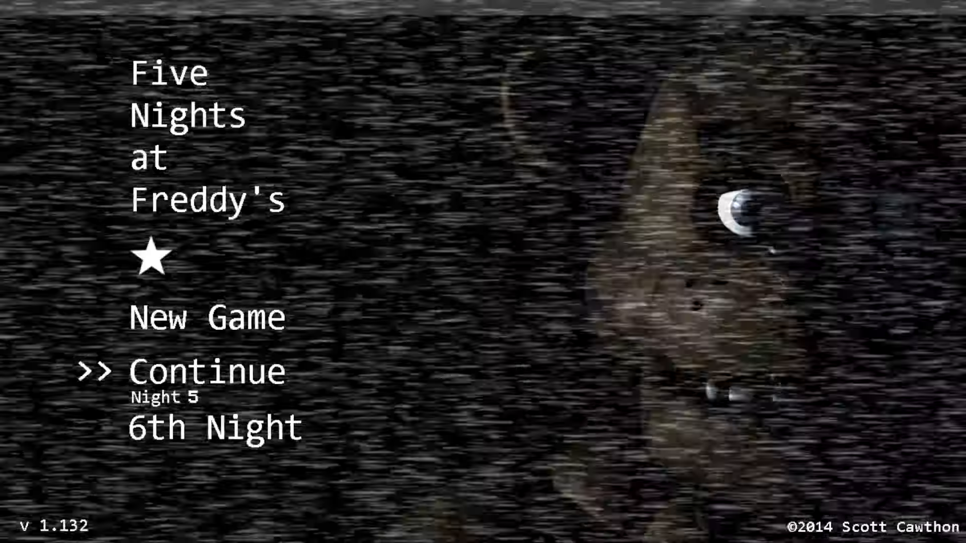
# Start the 6th Night and survive to 3 AM with 40% power remaining.
pyautogui.click(213, 427)
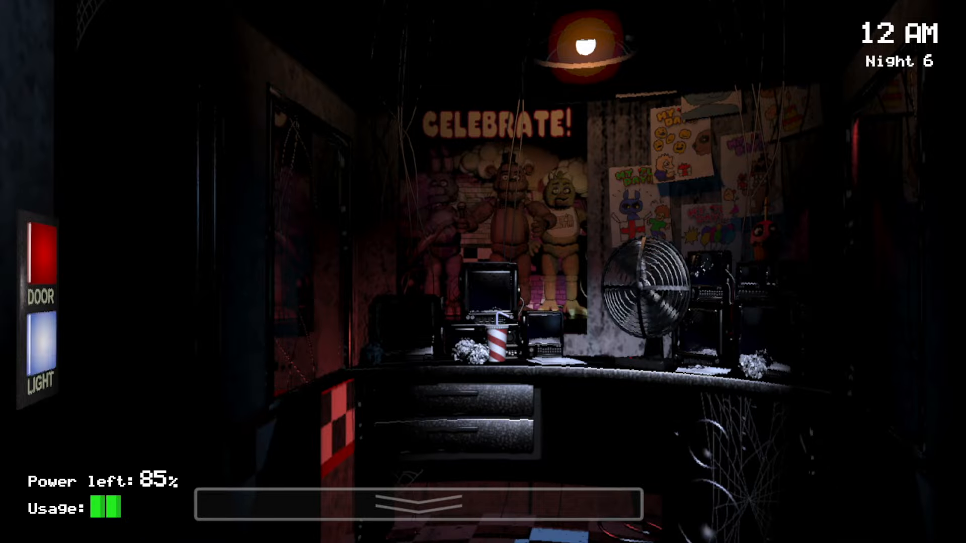
pyautogui.click(412, 500)
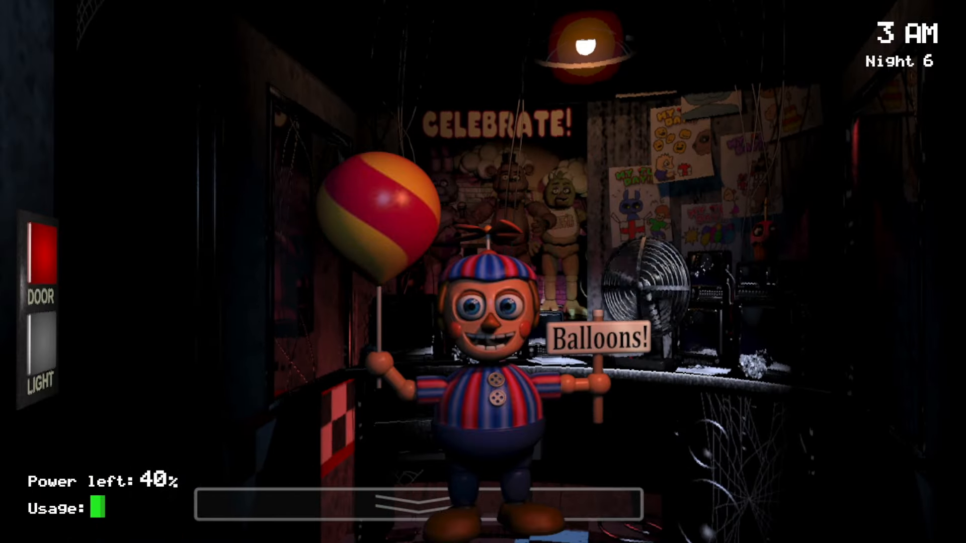
# Survive Night 6 to 6 AM for a second star and Custom Night.
pyautogui.click(40, 351)
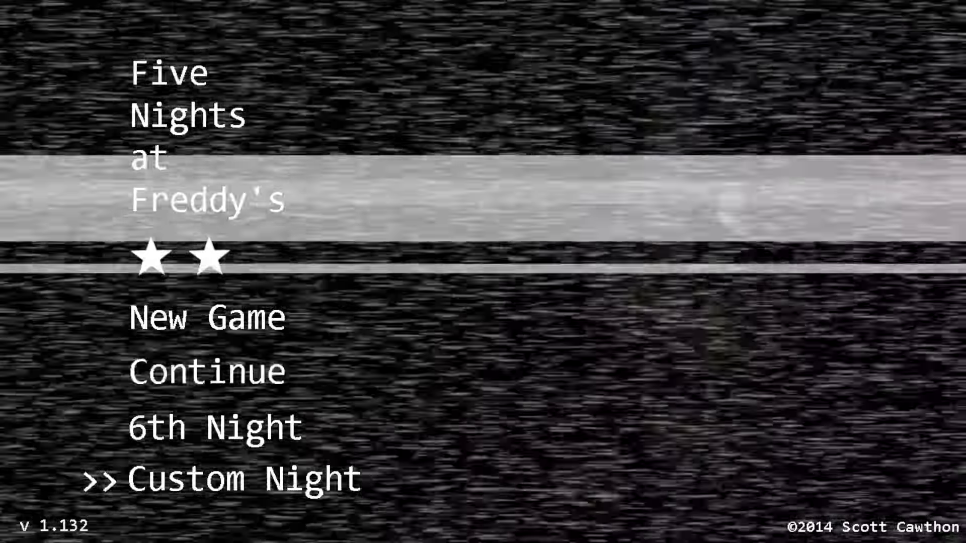
# Start a Custom Night with Freddy, Bonnie, Chica and Foxy at A.I. 20, working the right door.
pyautogui.click(244, 479)
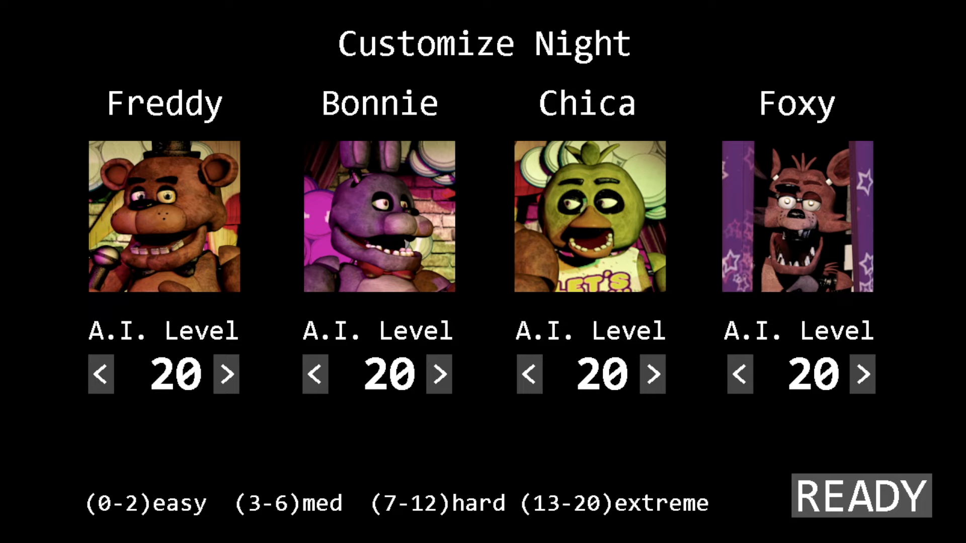
pyautogui.click(861, 494)
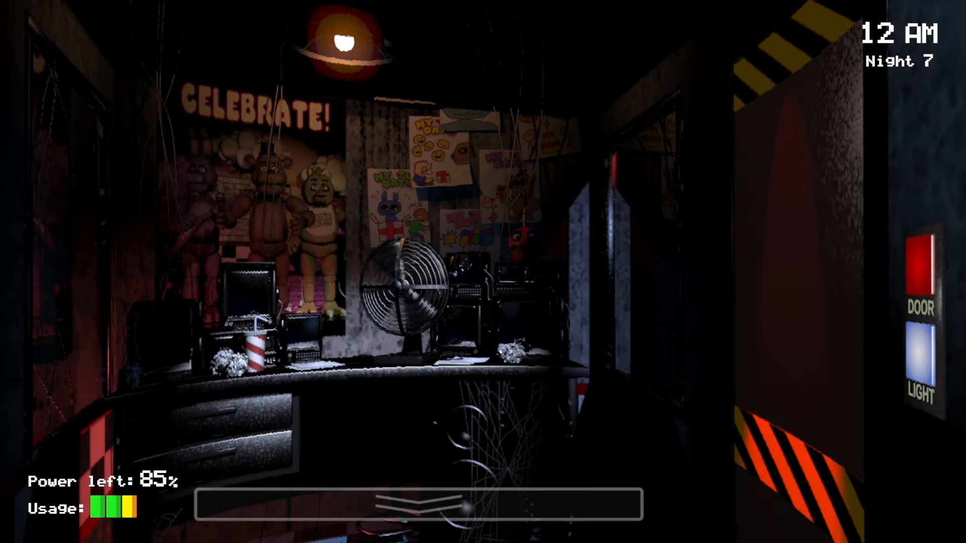
pyautogui.click(905, 268)
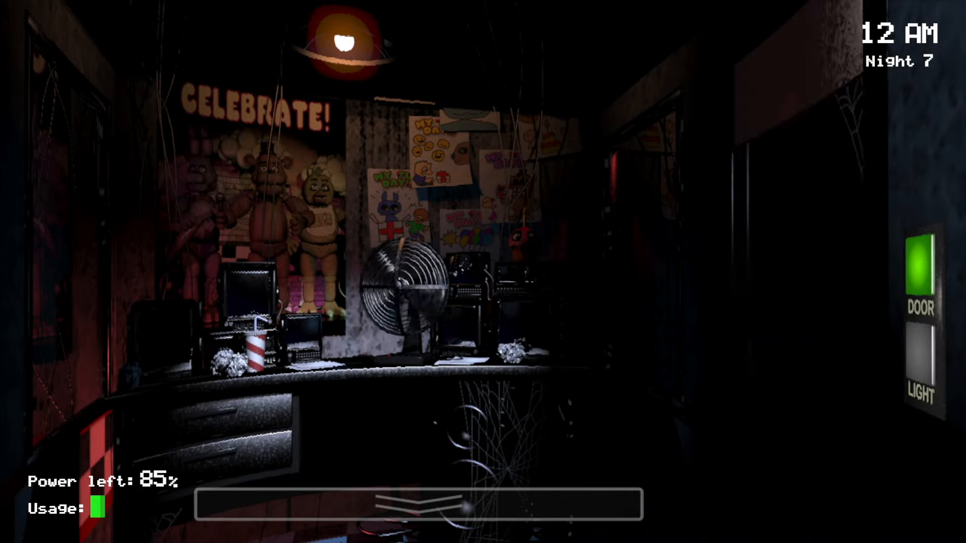
pyautogui.click(919, 271)
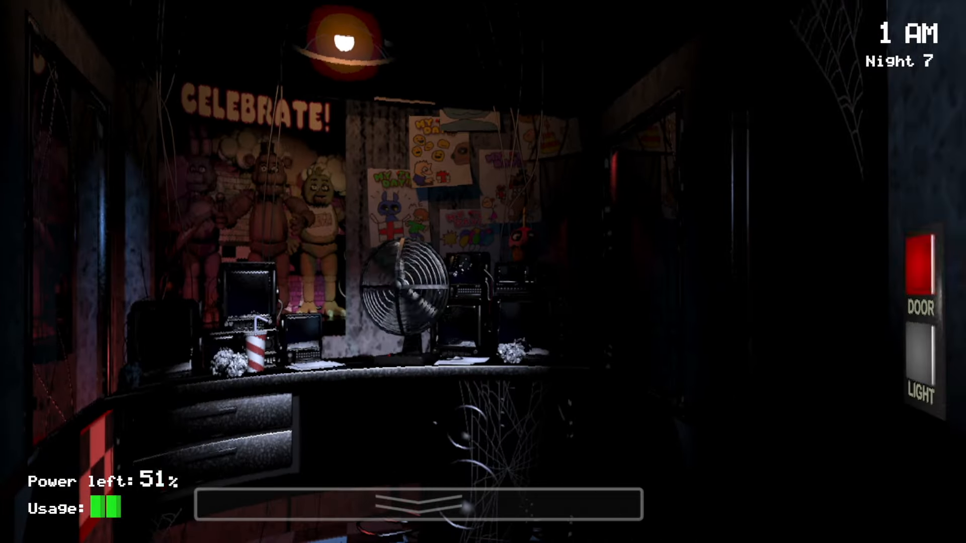
pyautogui.click(419, 505)
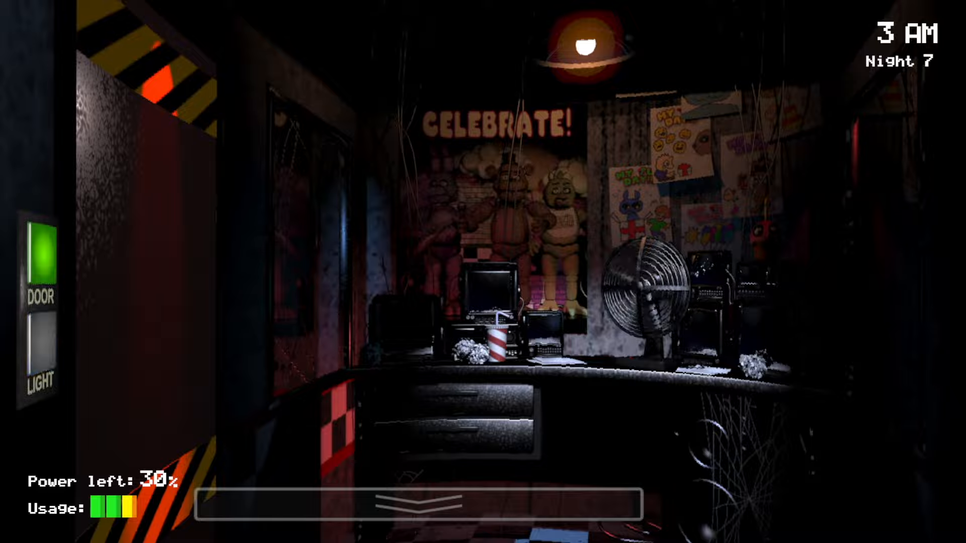
# Survive Night 7 using doors and cameras, then return to Customize Night at all 20s.
pyautogui.click(39, 262)
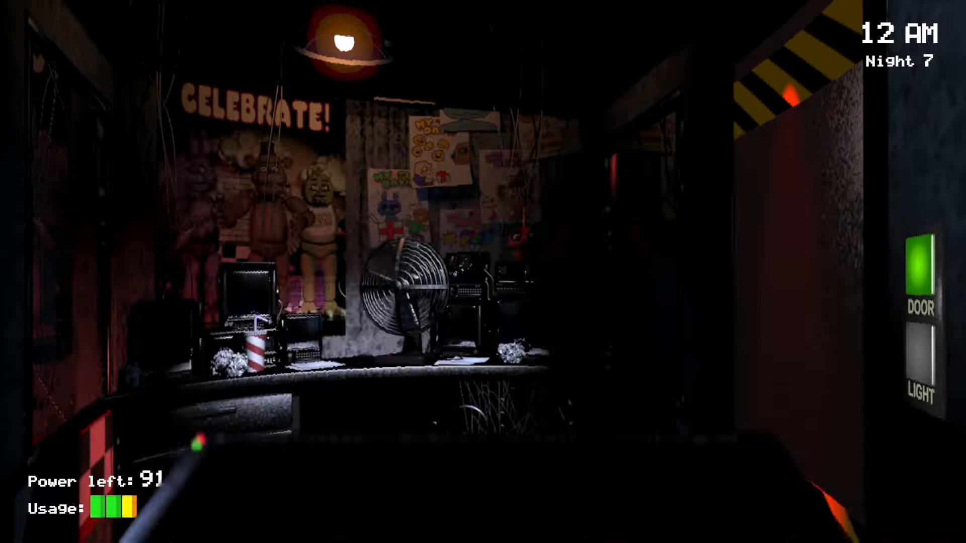
pyautogui.click(919, 268)
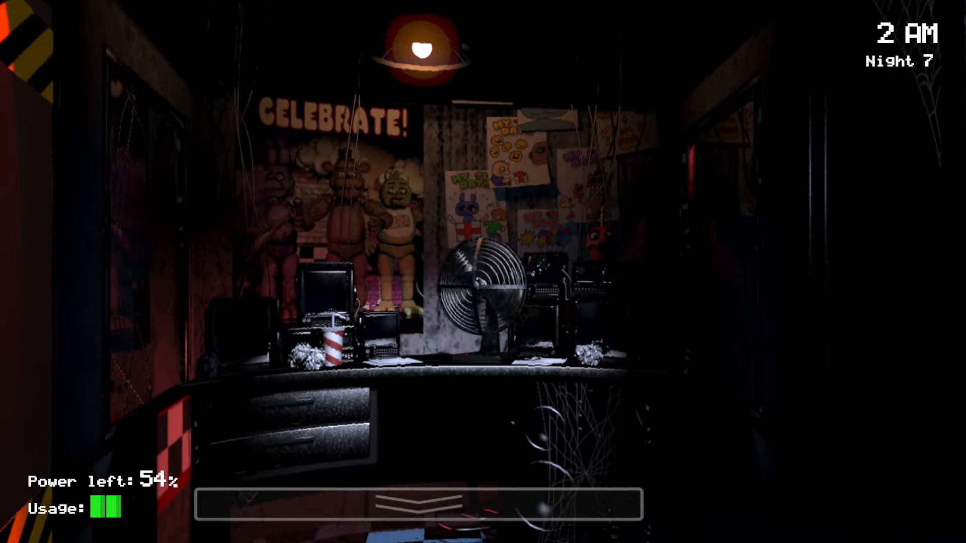
pyautogui.click(419, 505)
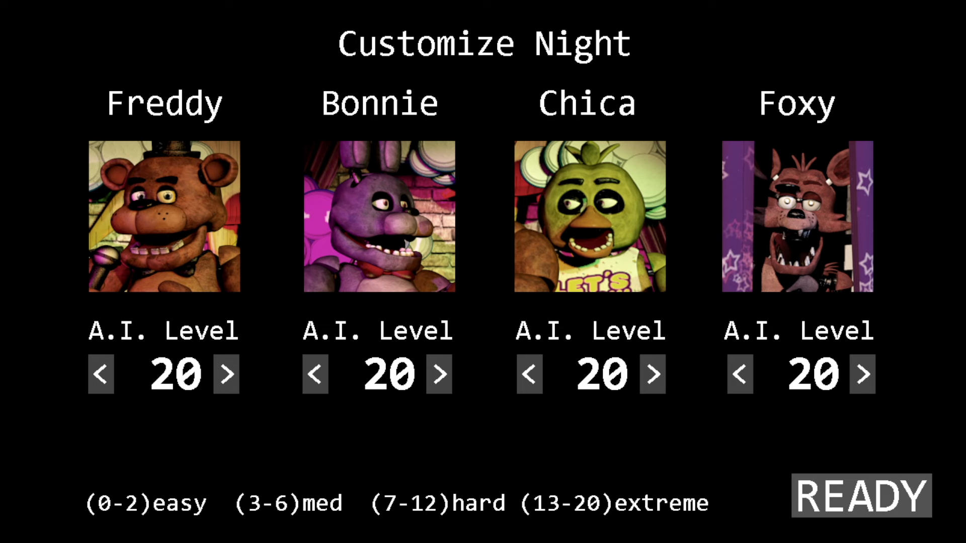
# Restart the all-20 night, check the cameras and use the left door sparingly.
pyautogui.click(862, 493)
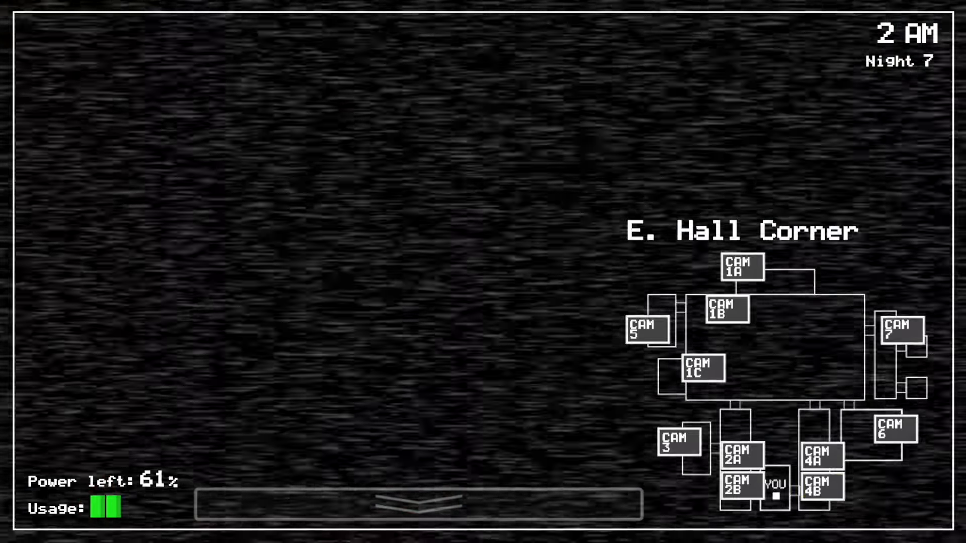
pyautogui.click(419, 502)
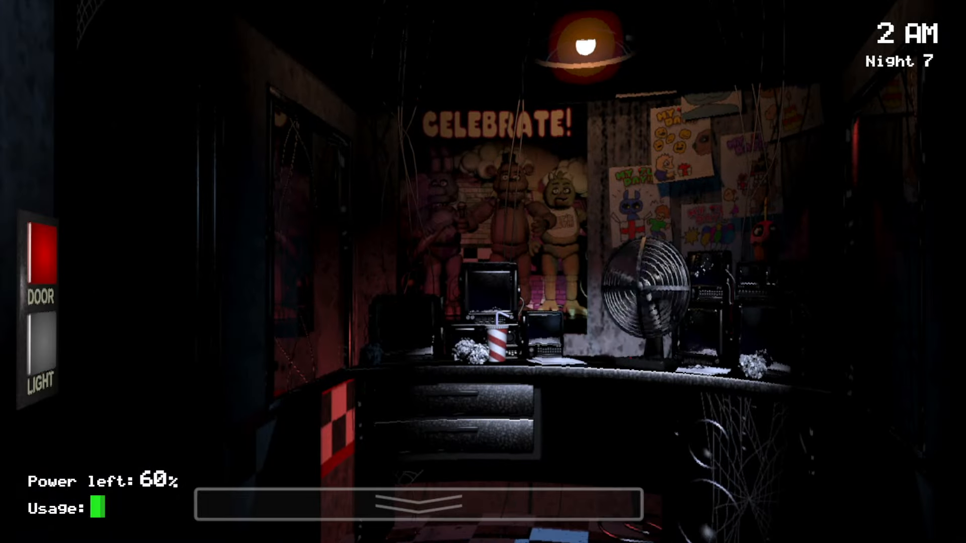
pyautogui.click(39, 247)
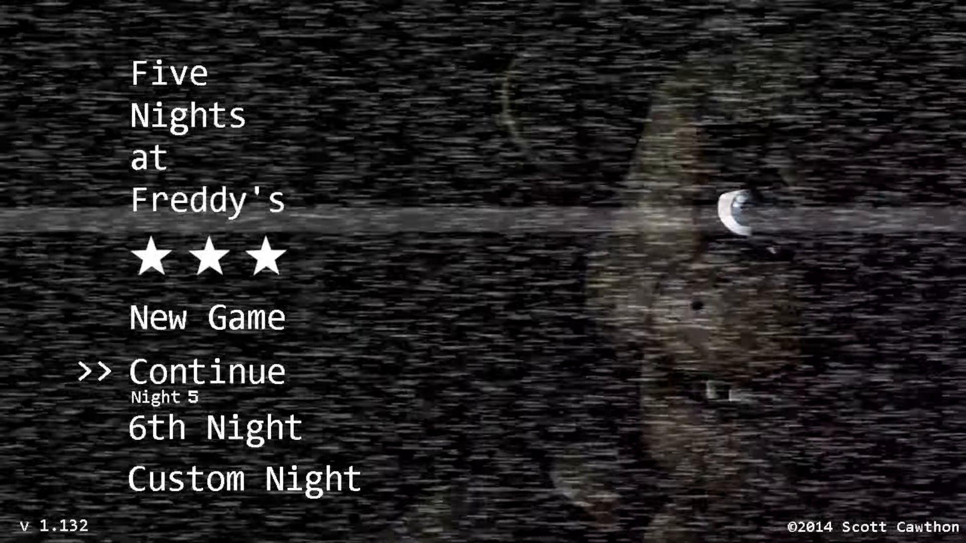
# Return to the three-star title menu, then begin Night 3 in Five Nights at Freddy's 2.
pyautogui.click(207, 371)
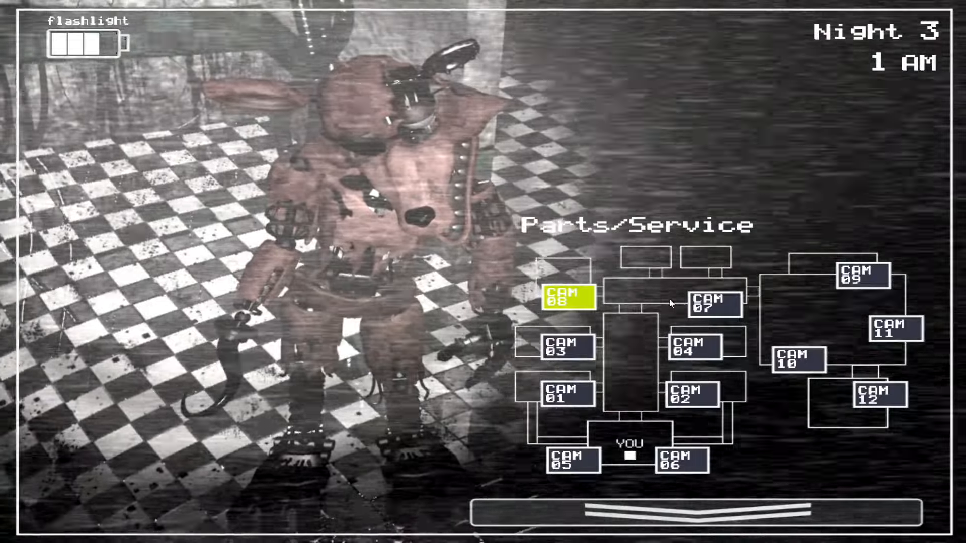
# Watch Foxy in Parts/Service on CAM 08 through Night 3.
pyautogui.click(715, 302)
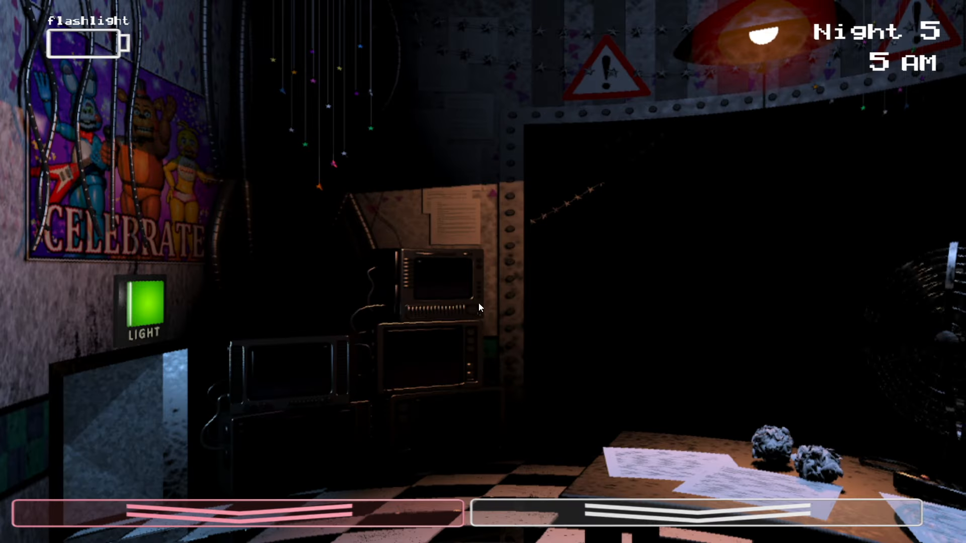
# Hold out until 5 AM on Night 5 using vent lights, mask and monitor.
pyautogui.click(142, 302)
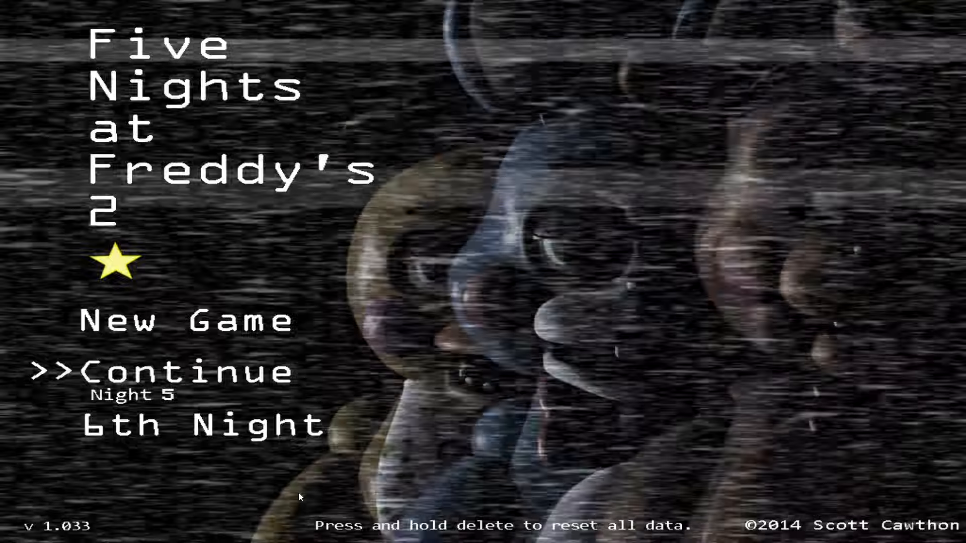
# Finish Night 5 for one star, then start the 6th Night.
pyautogui.click(184, 371)
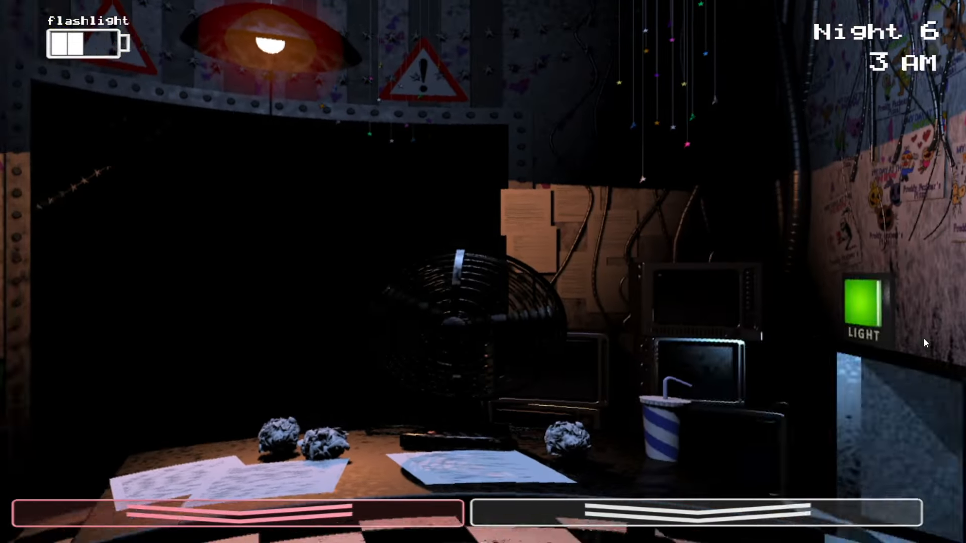
# Go back to the title menu, where the 6th Night is now listed.
pyautogui.click(864, 308)
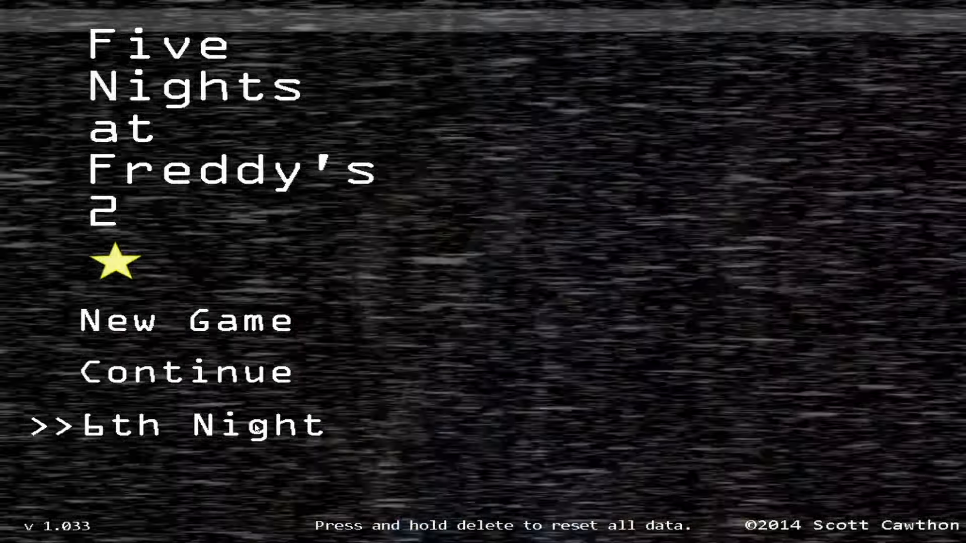
# Start the 6th Night from the title menu.
pyautogui.click(178, 425)
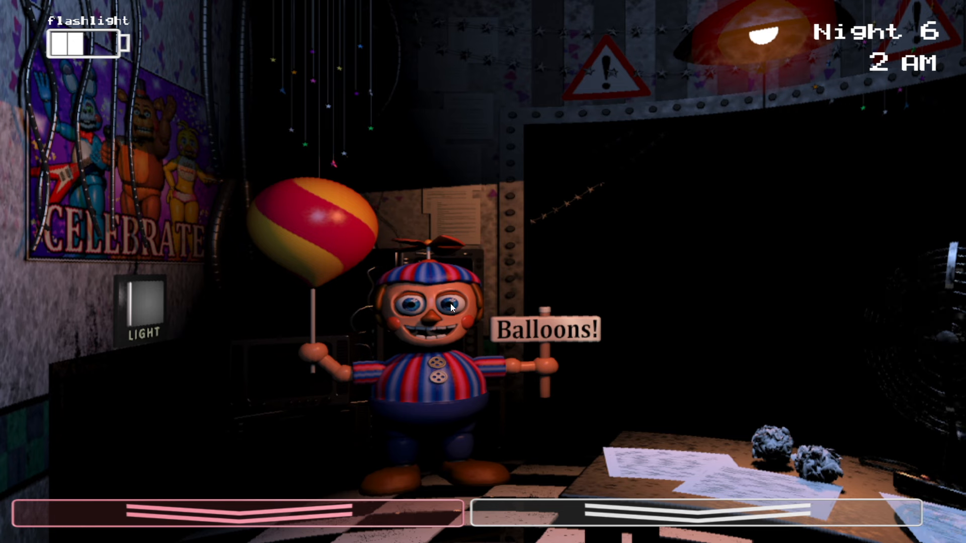
pyautogui.moveTo(540, 286)
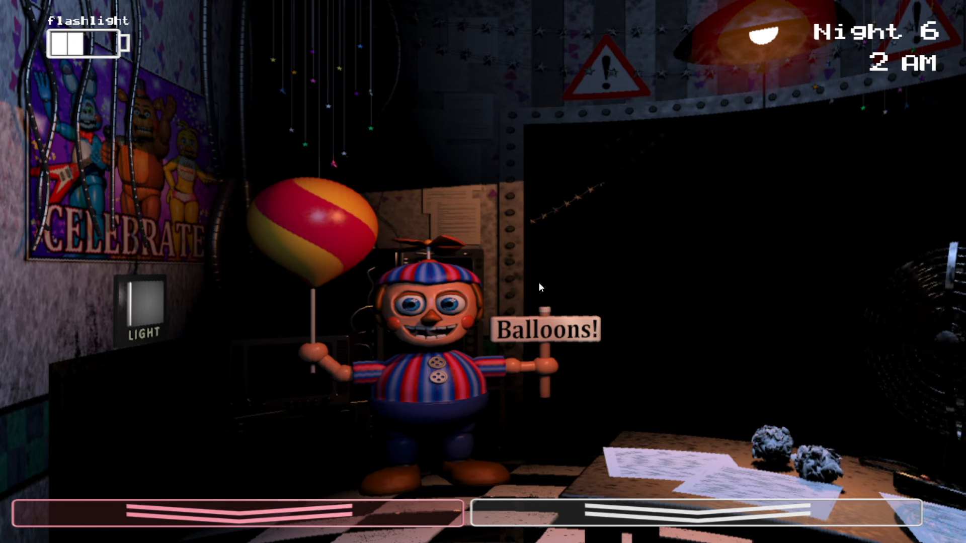
pyautogui.moveTo(521, 256)
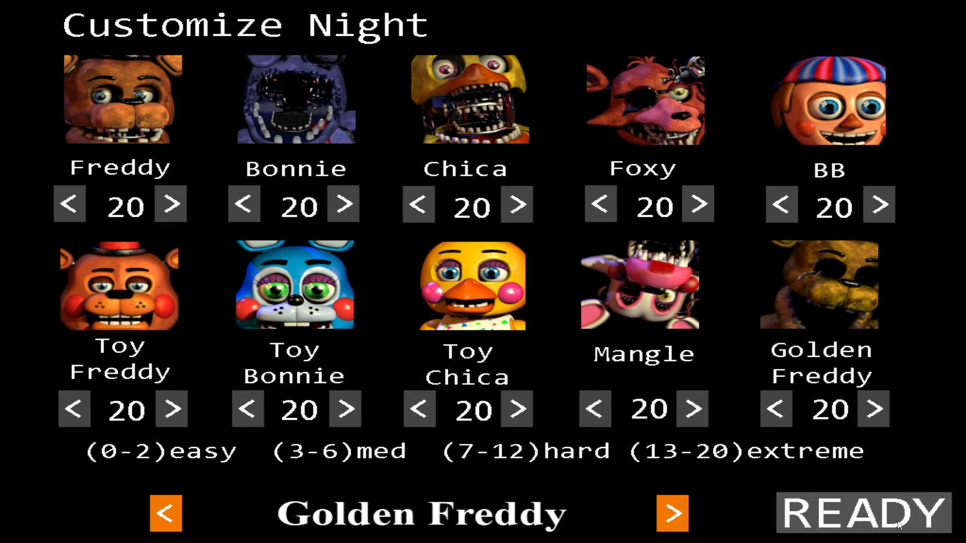
# Launch the custom night as Night 7 with all ten animatronics at 20.
pyautogui.click(858, 513)
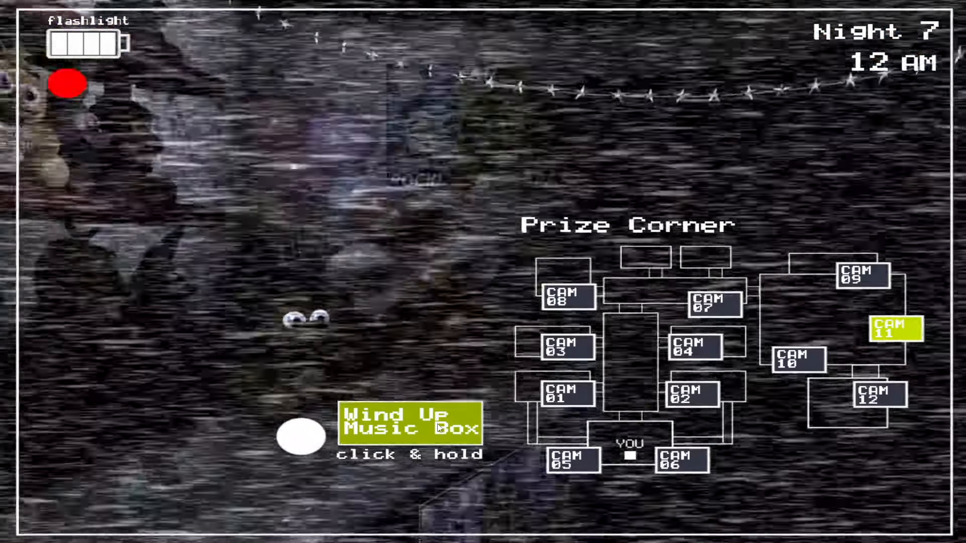
pyautogui.click(302, 436)
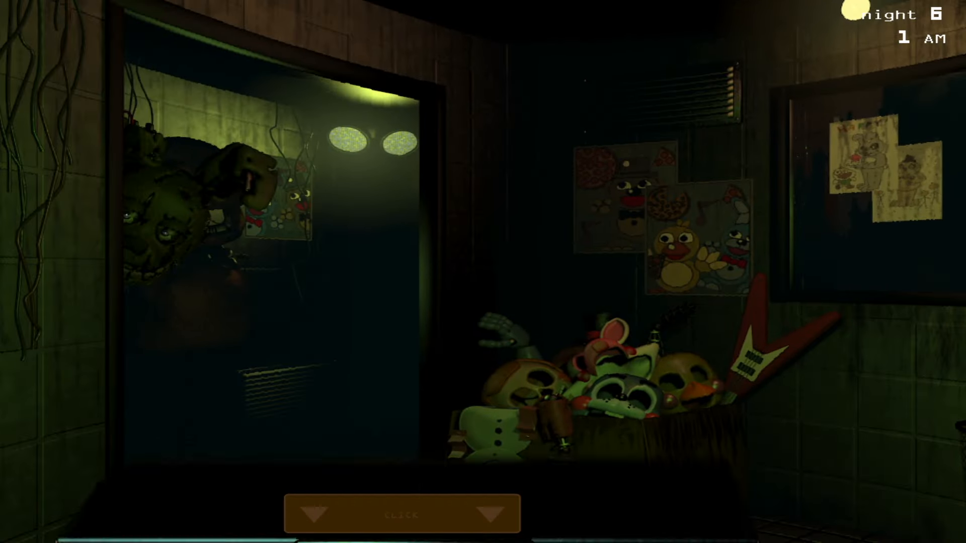
# Open the system restart menu with audio, camera and ventilation reboots.
pyautogui.click(401, 514)
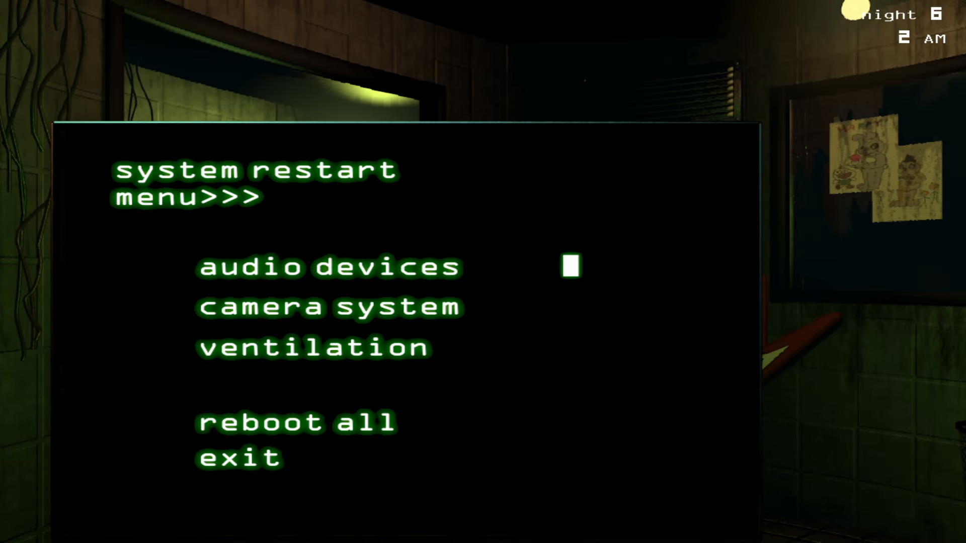
pyautogui.moveTo(510, 266)
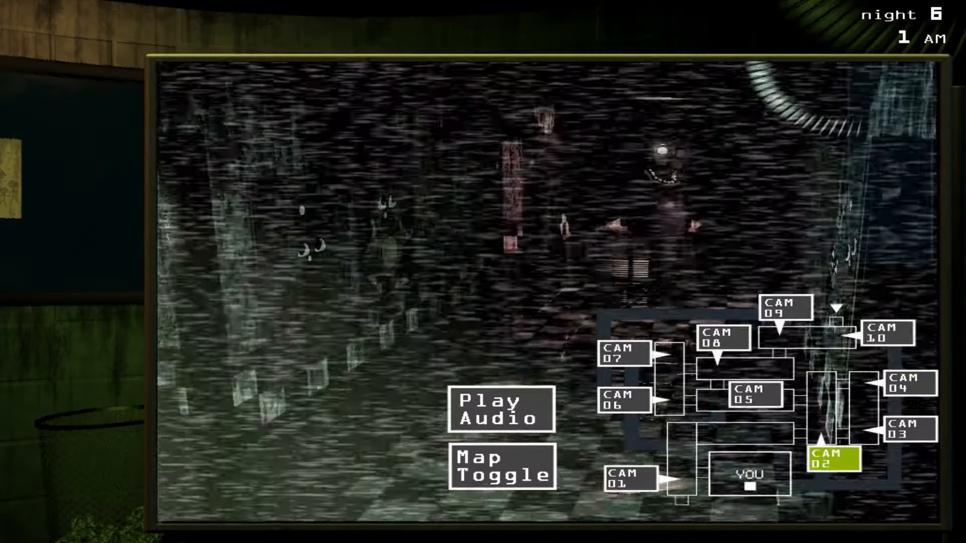
# View the camera 01 feed on the monitor map.
pyautogui.click(501, 409)
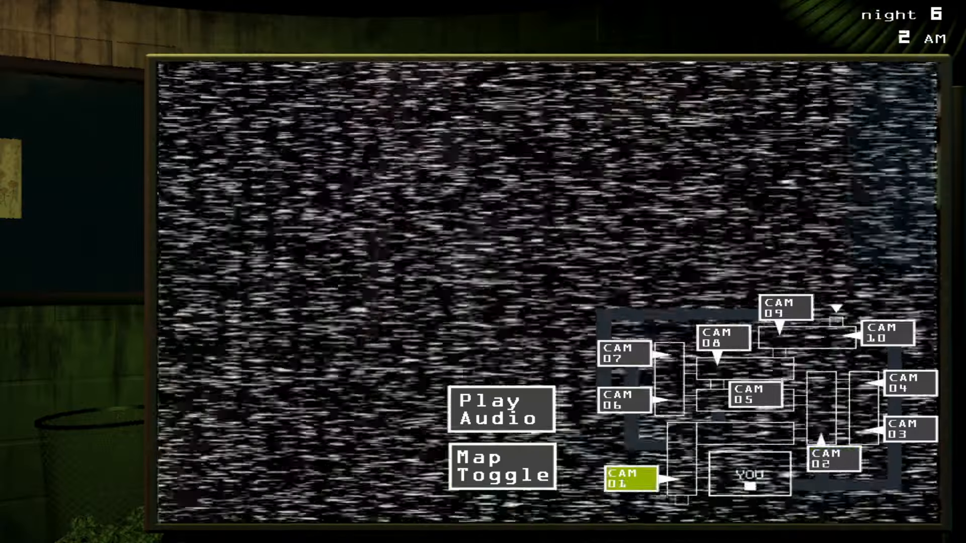
pyautogui.click(501, 409)
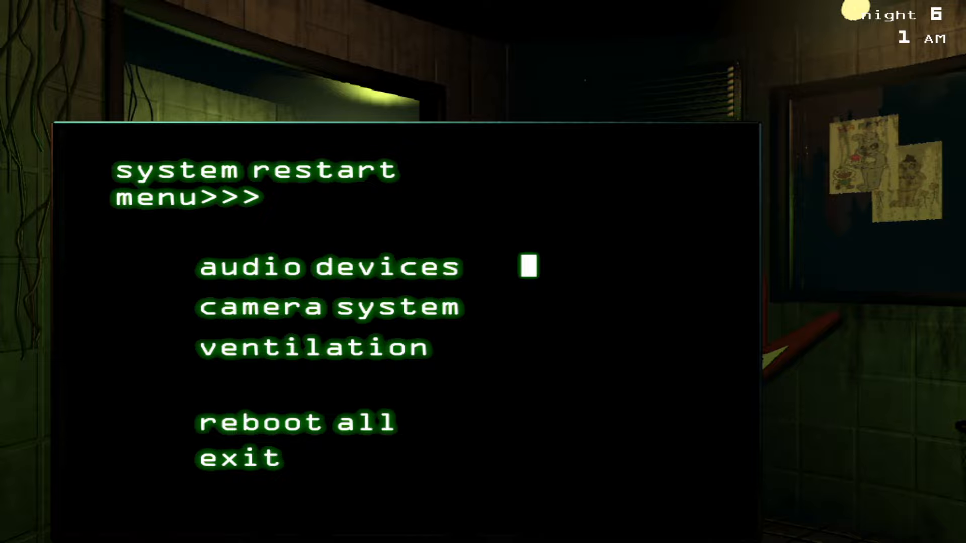
# Reboot the audio devices from the system restart menu.
pyautogui.click(239, 459)
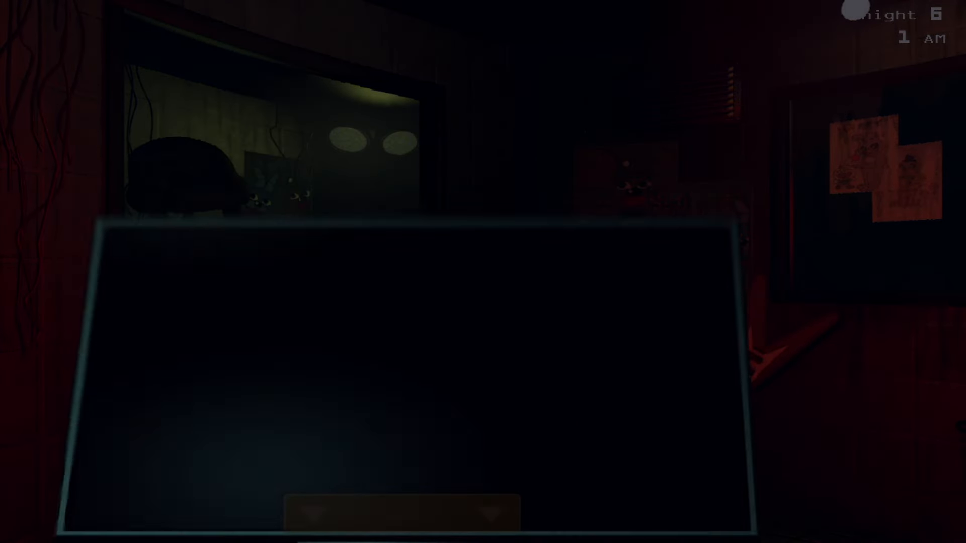
pyautogui.click(398, 511)
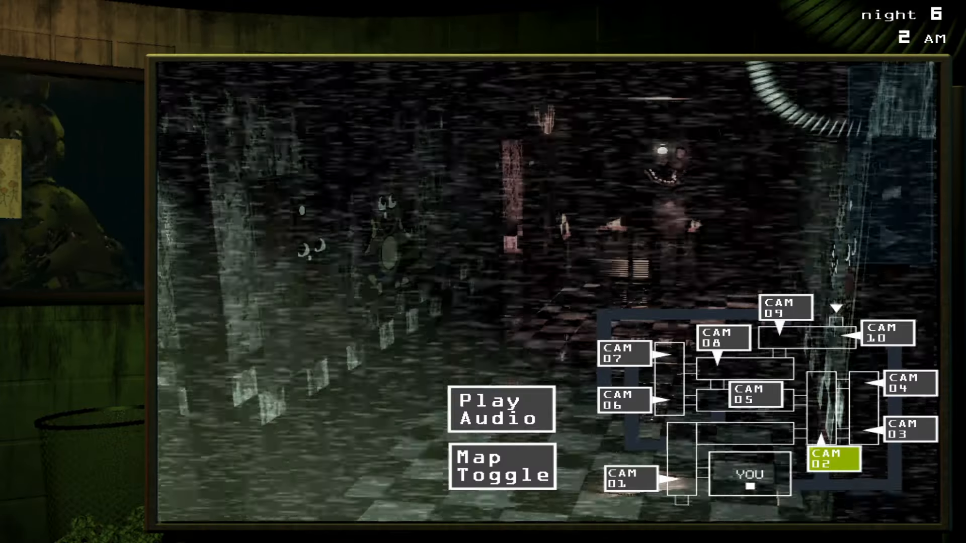
# Play the hallway audio lure, then switch to the exit hallway camera.
pyautogui.click(500, 409)
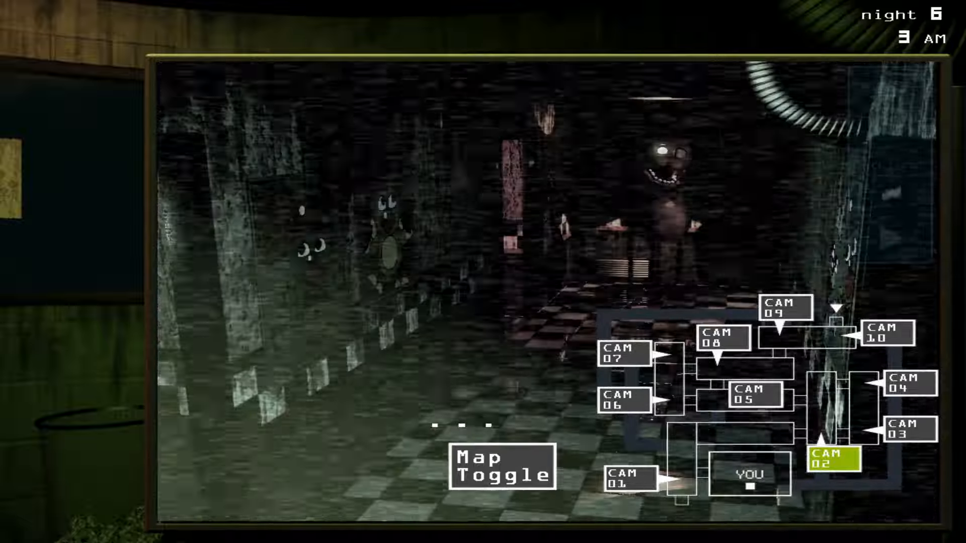
pyautogui.click(625, 476)
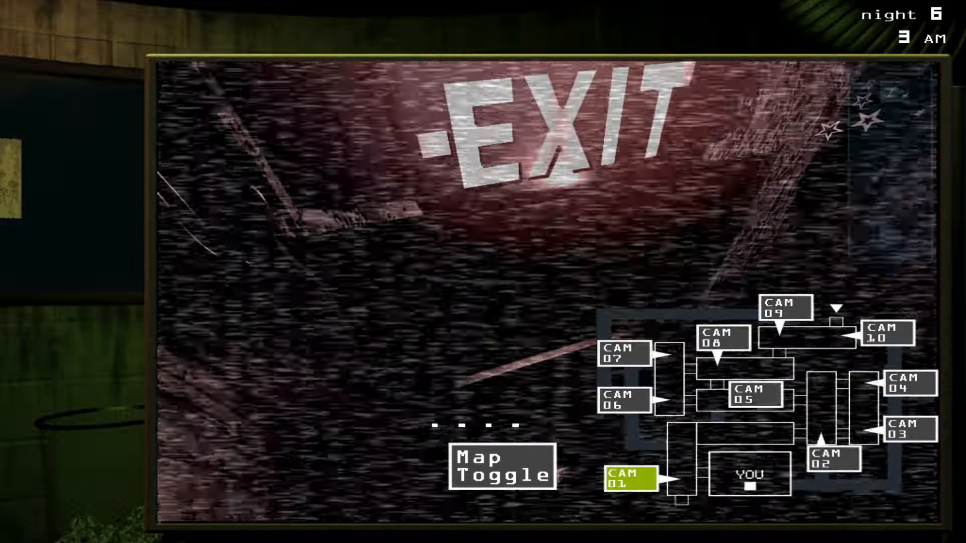
pyautogui.click(830, 450)
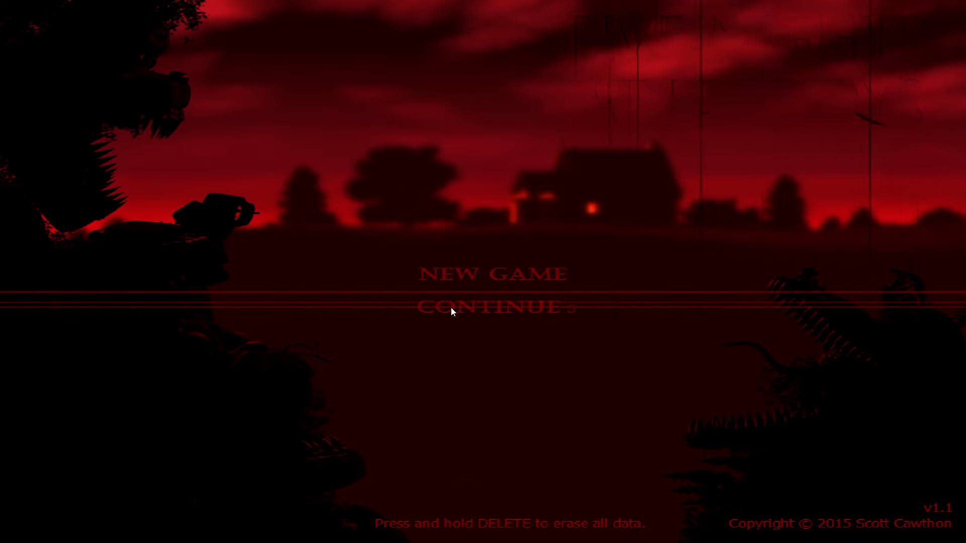
# Continue from the saved Five Nights at Freddy's 4 progress.
pyautogui.click(495, 307)
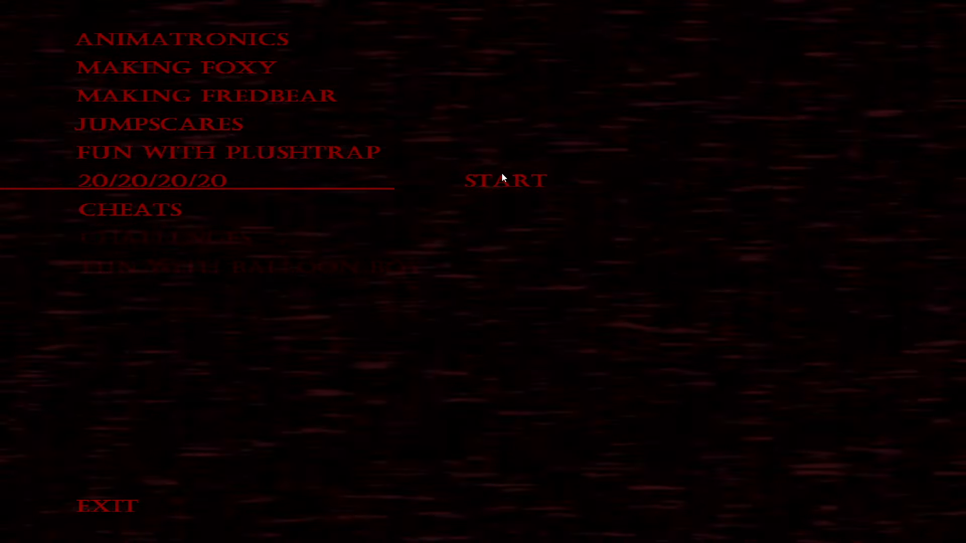
# Launch the 20/20/20/20 challenge night from the Extras menu.
pyautogui.click(504, 180)
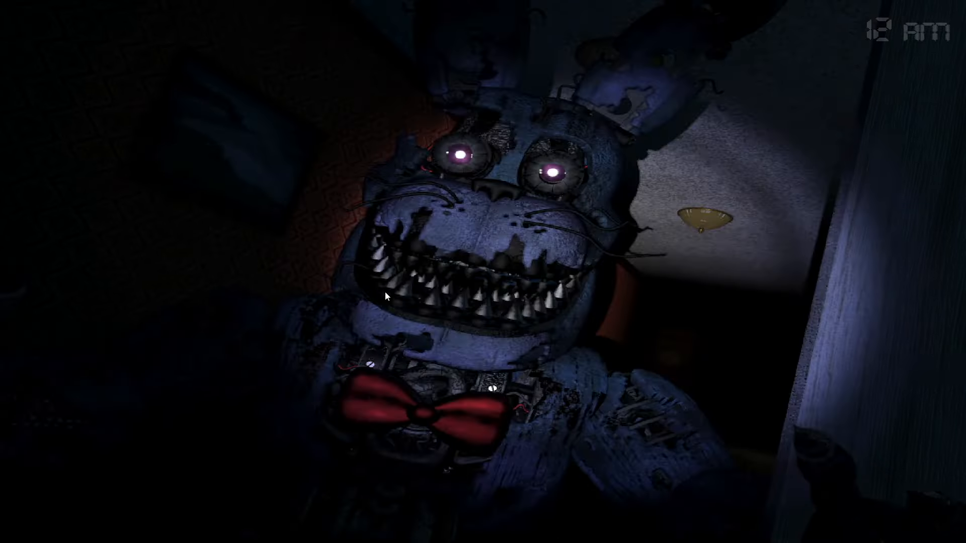